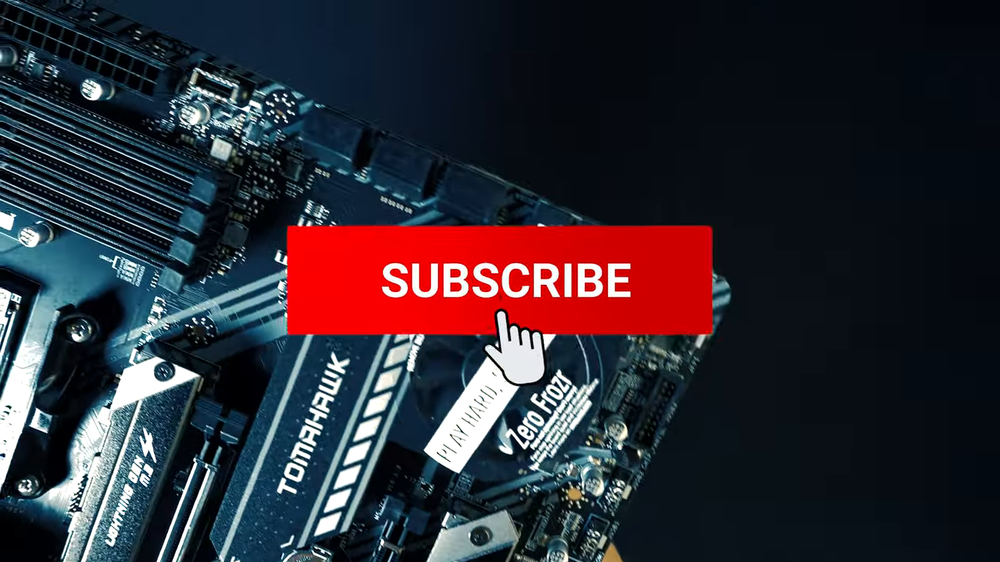
left_click(506, 281)
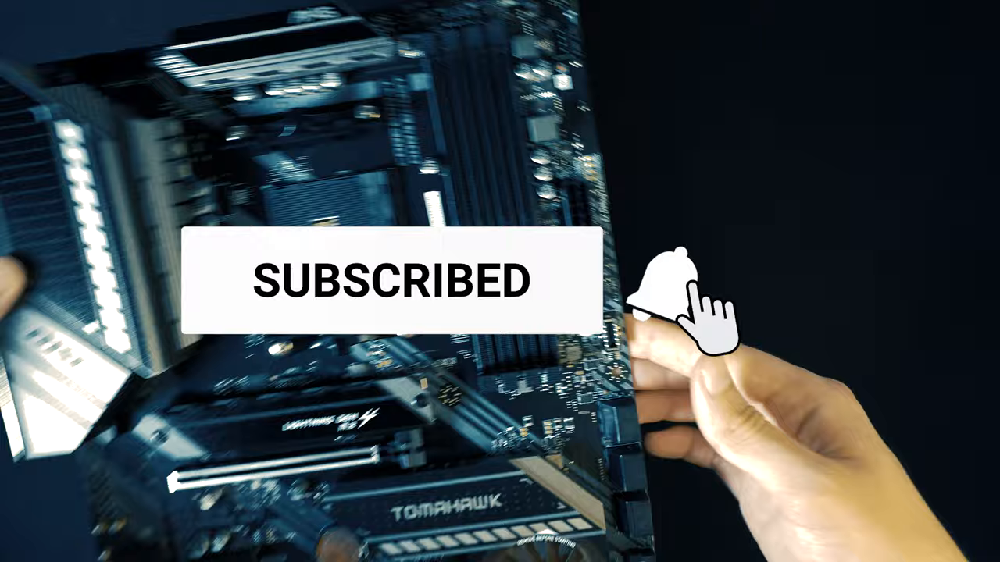